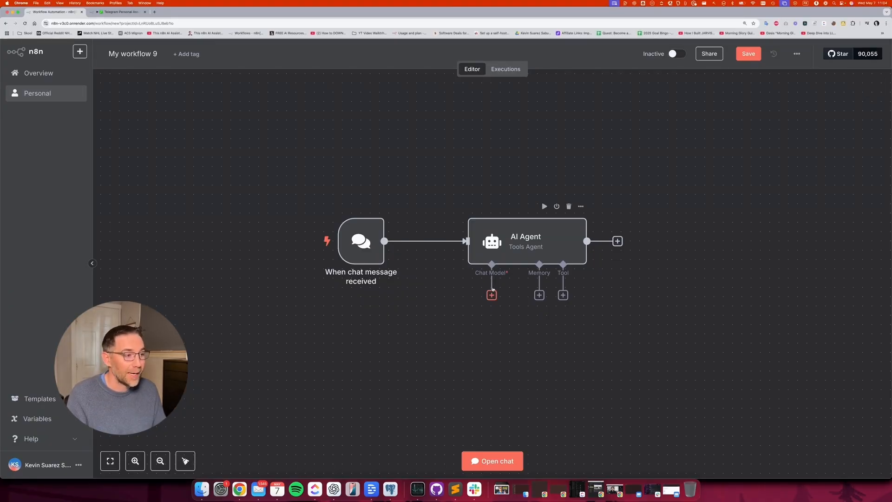
Attach an OpenAI Chat Model using gpt-4o to the AI Agent and position it lower left
left_click(490, 295)
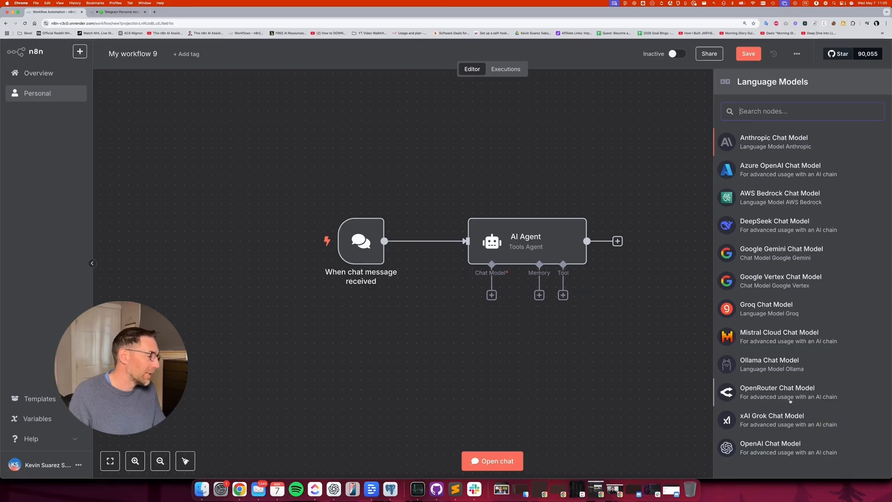
left_click(770, 449)
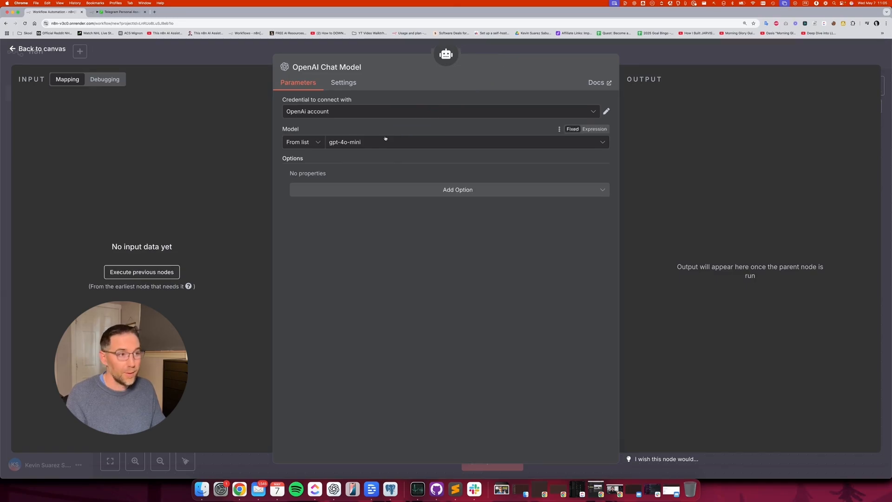
left_click(464, 142)
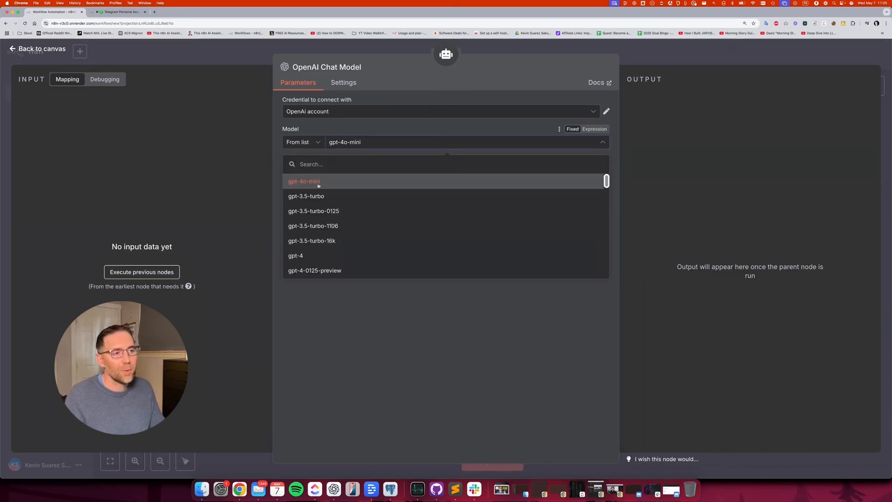
scroll("down", 3)
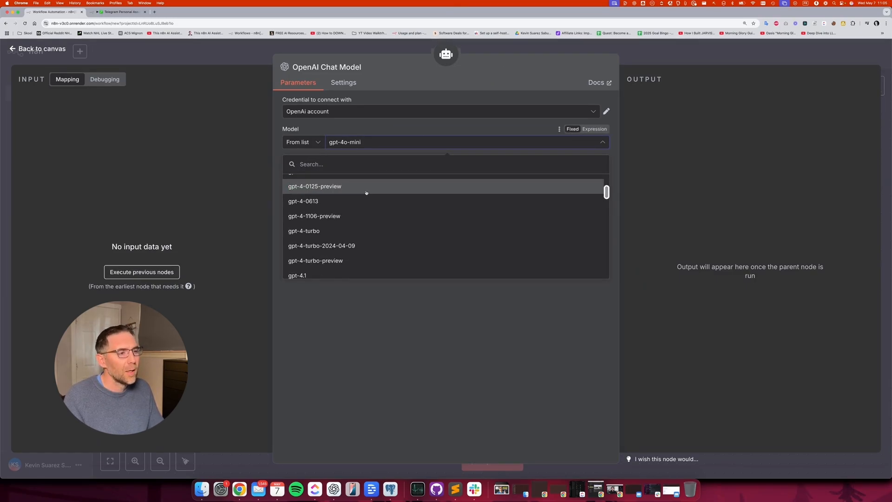
left_click(339, 141)
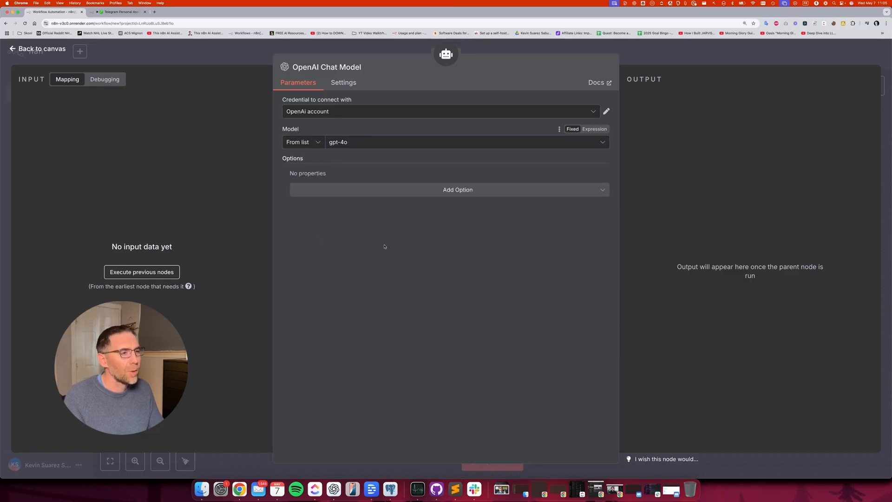
left_click(36, 49)
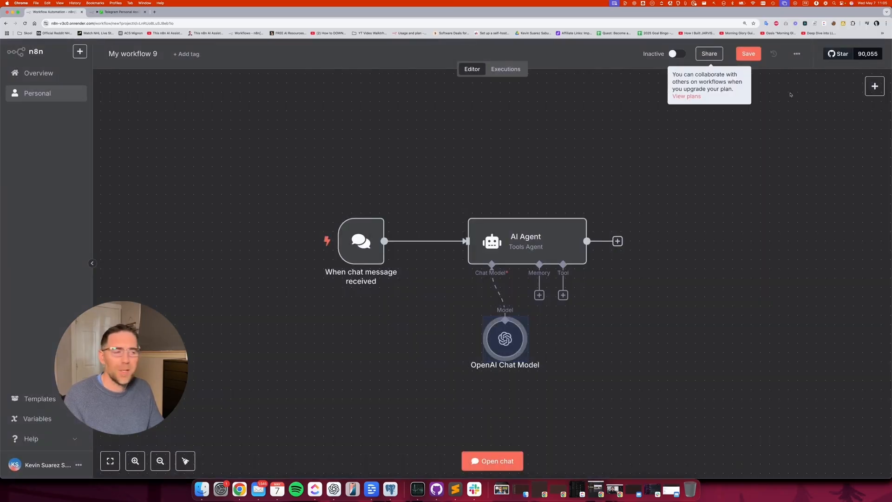
left_click_drag(505, 338, 421, 359)
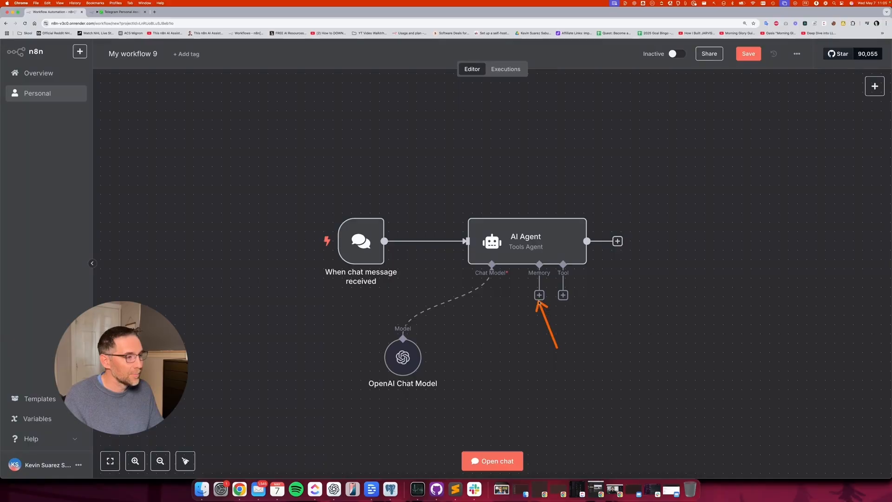
Attach a Simple Memory to the AI Agent with Context Window Length 5
left_click(538, 295)
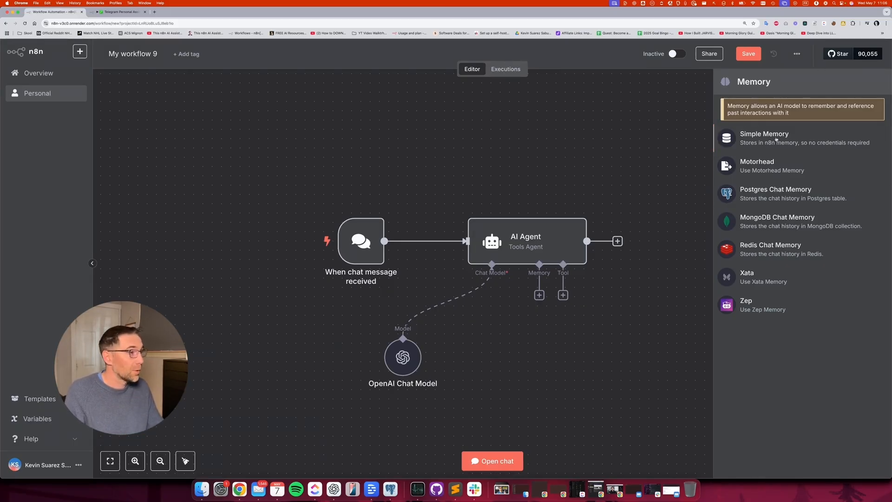
left_click(764, 137)
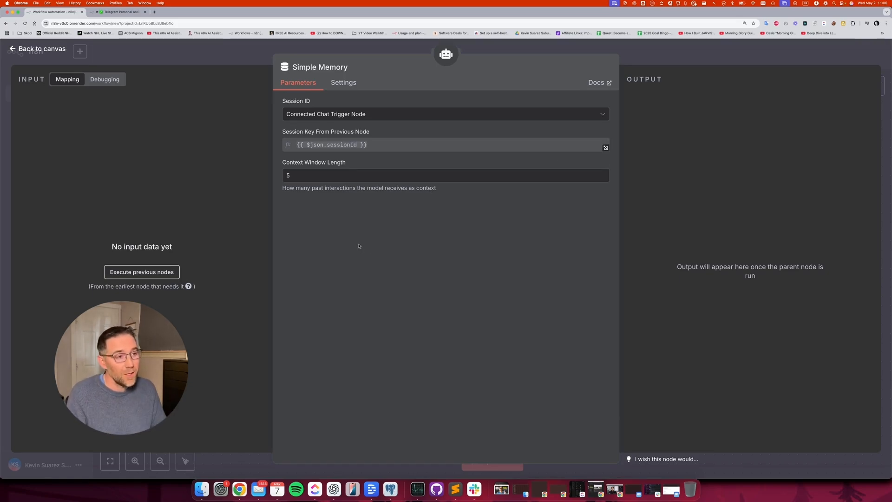
left_click(444, 176)
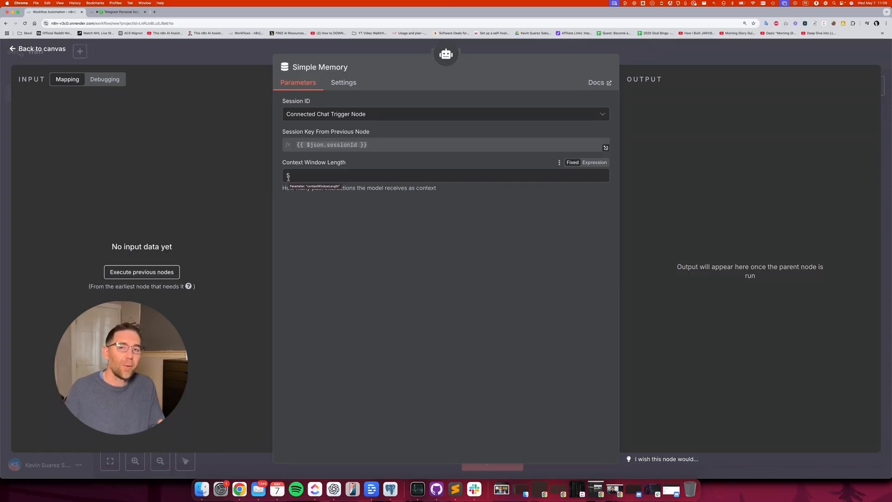
mouse_move(445, 203)
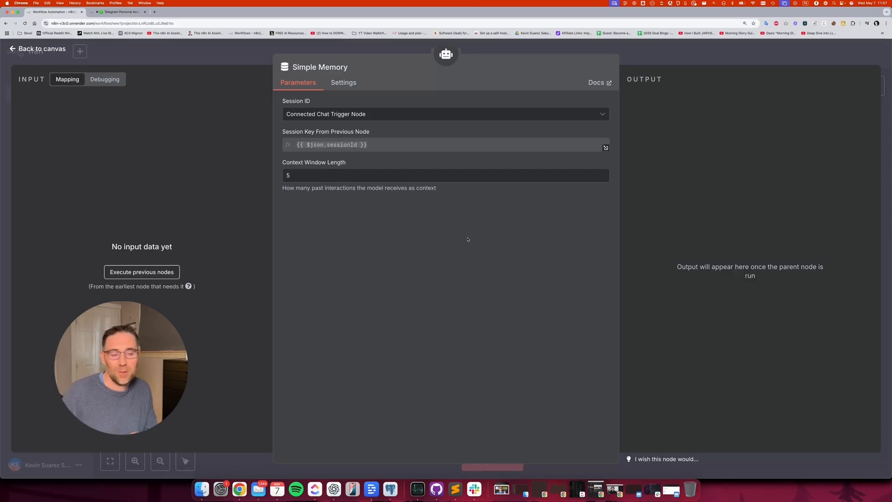
mouse_move(708, 50)
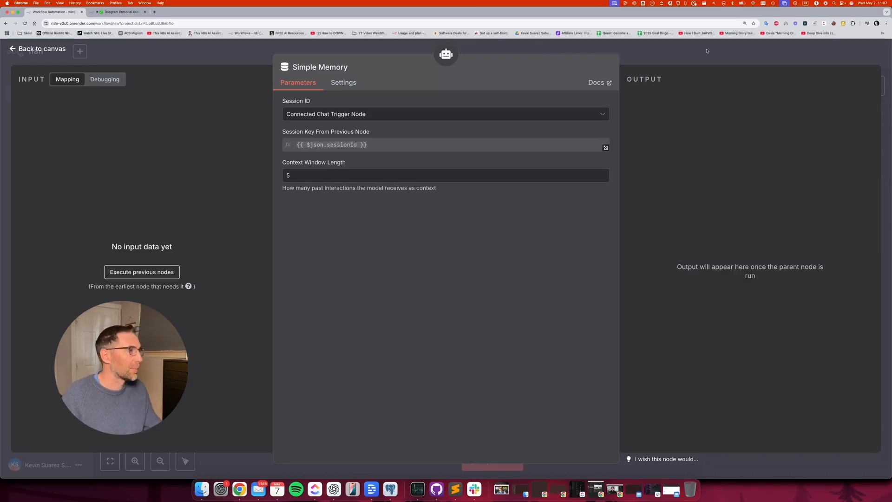
Return to the canvas and search the agent's tool list for 'gmail'
left_click(37, 48)
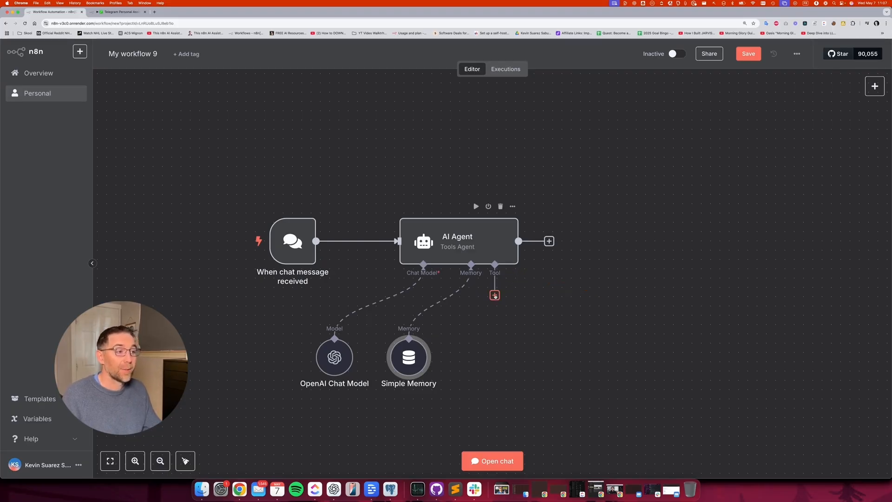
left_click(495, 295)
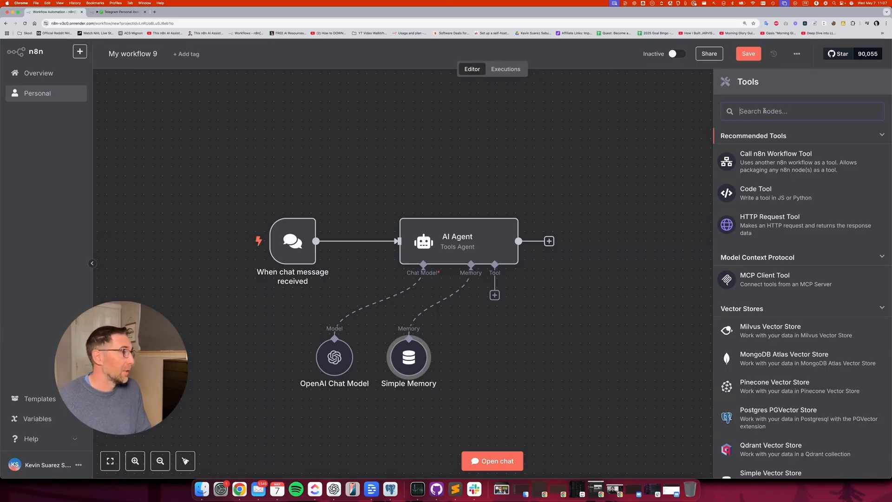
type("gmail")
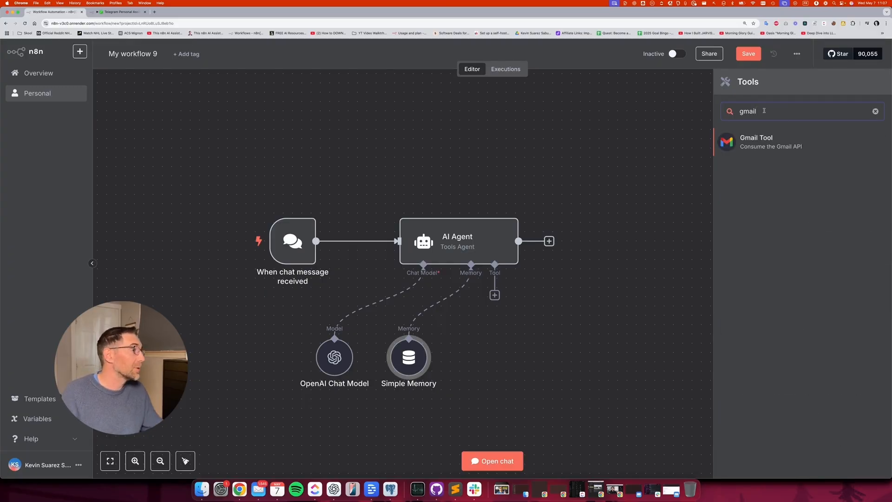
Add the Gmail tool sending messages, with recipient and message body defined by the model
left_click(756, 141)
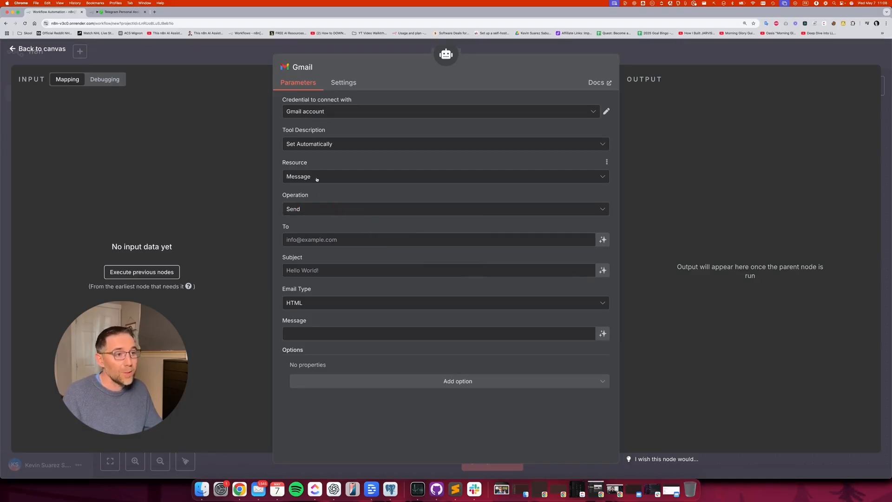
left_click(446, 177)
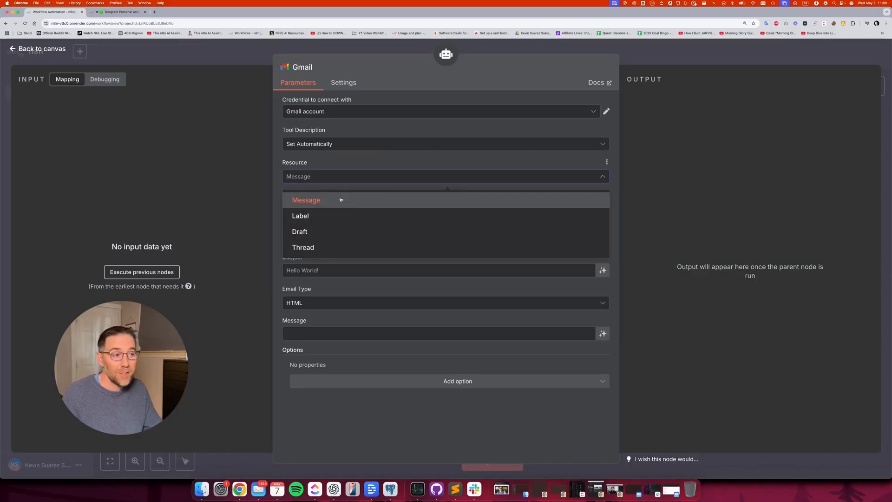
mouse_move(324, 231)
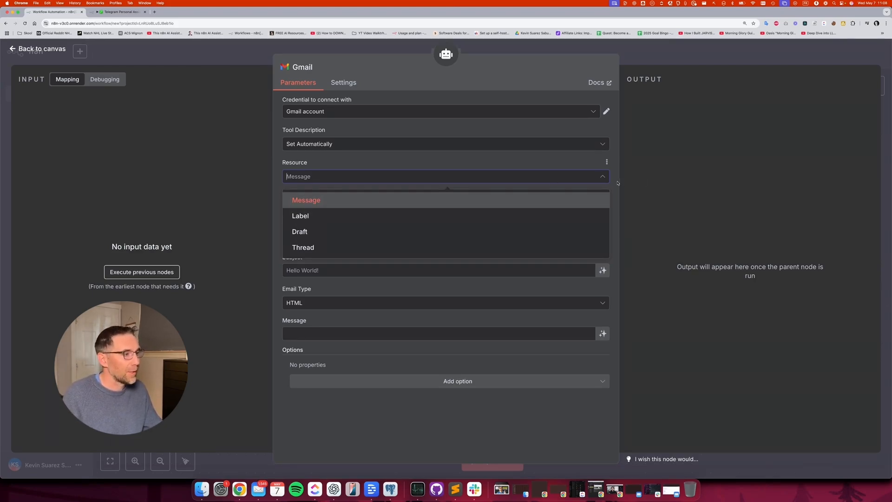
left_click(306, 200)
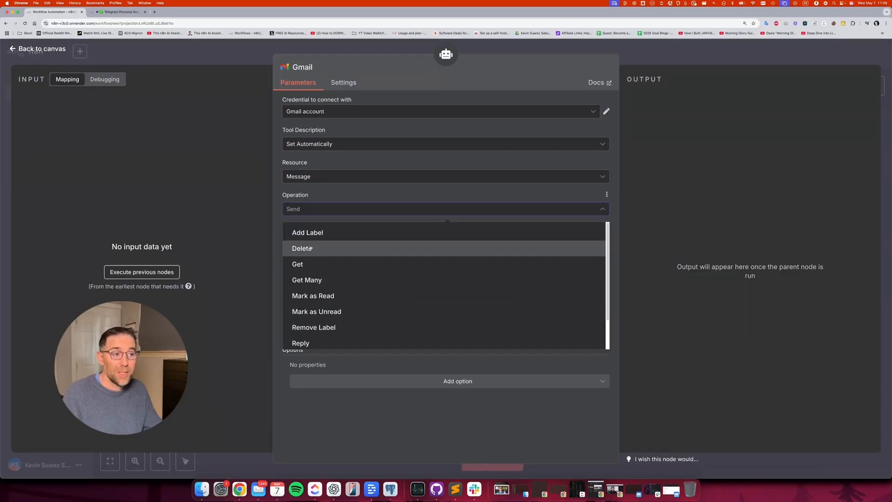
scroll("down", 3)
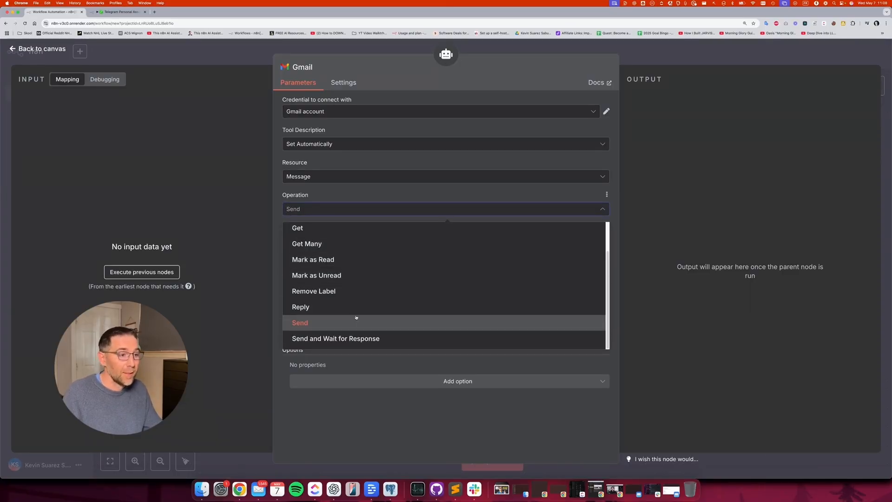
left_click(301, 322)
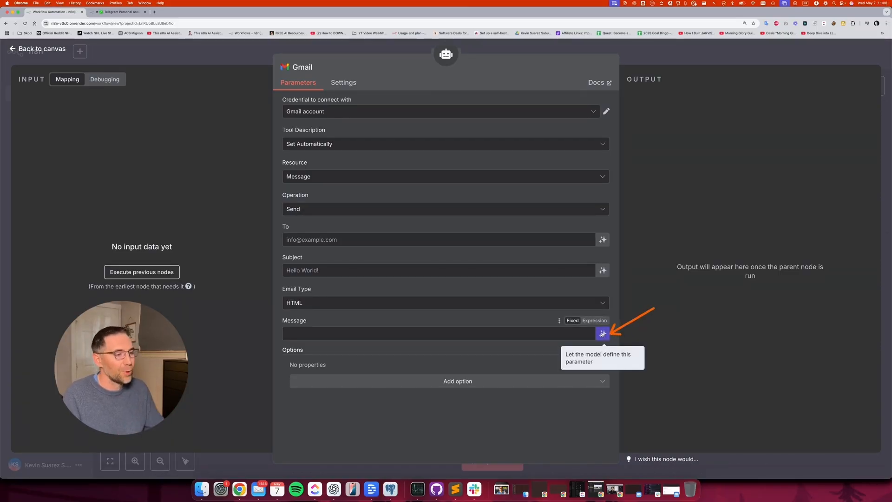
left_click(603, 333)
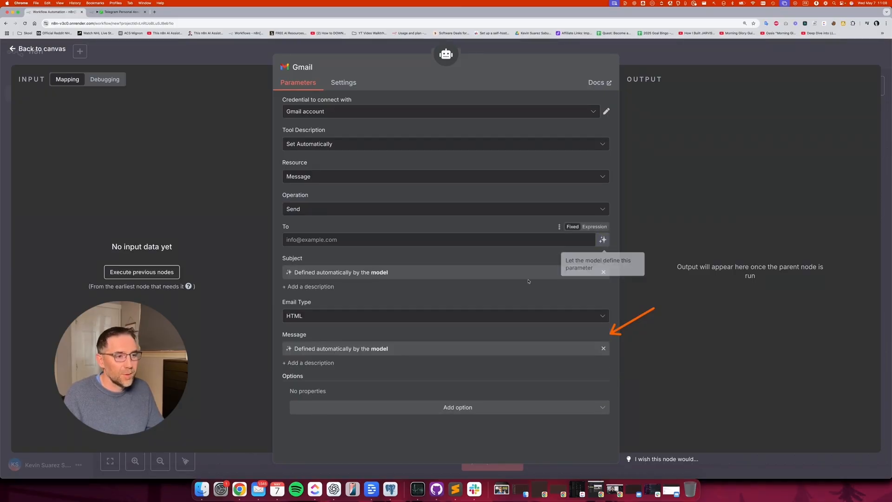
left_click(603, 239)
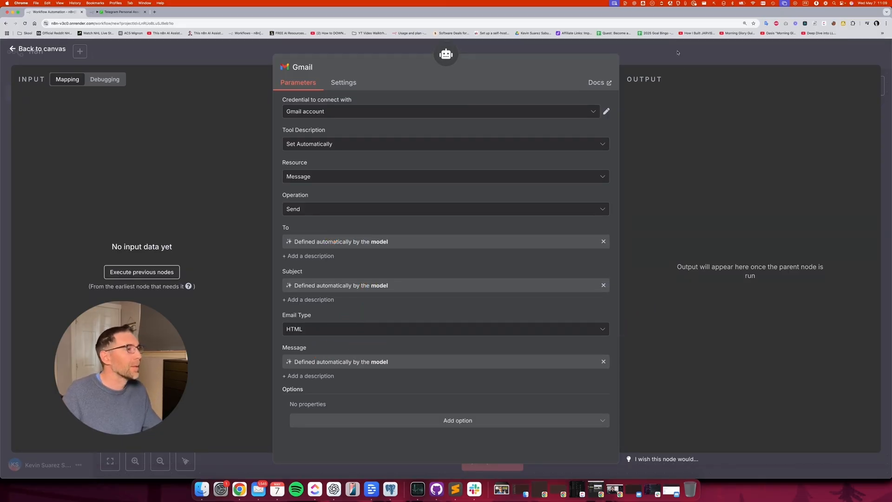
Add a Google Calendar tool kept on the Event resource with the Create operation
left_click(36, 49)
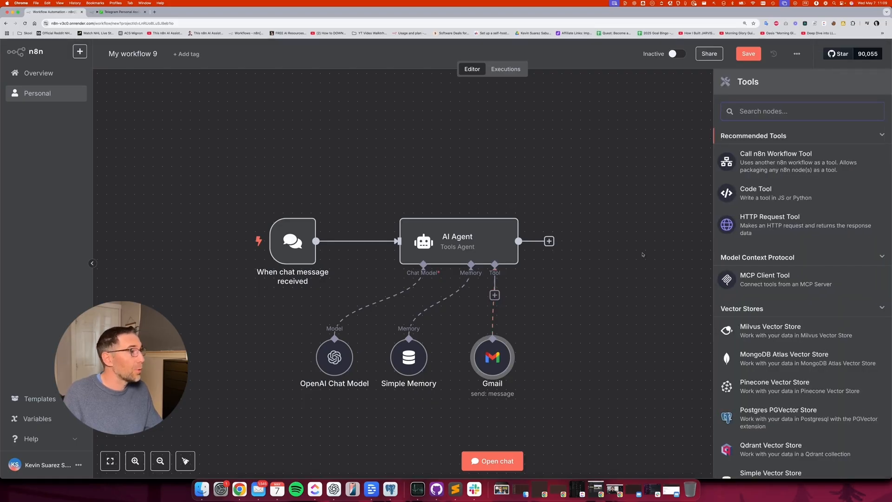
type("calenda")
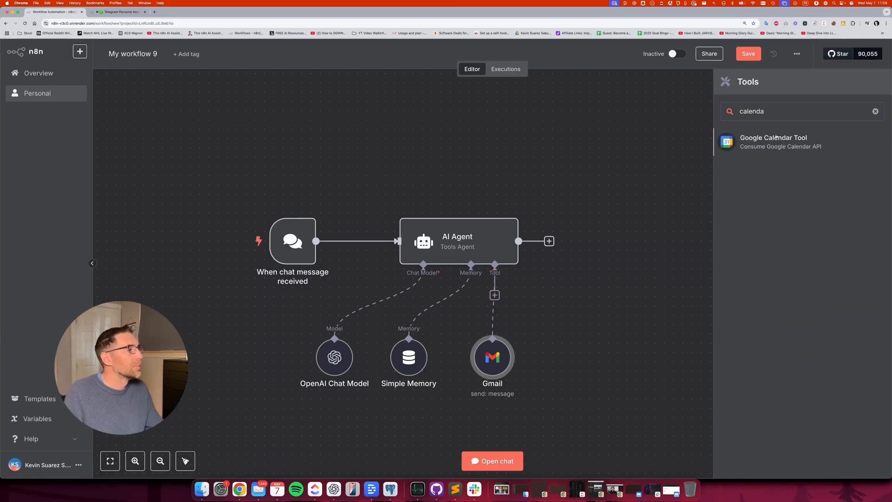
left_click(772, 141)
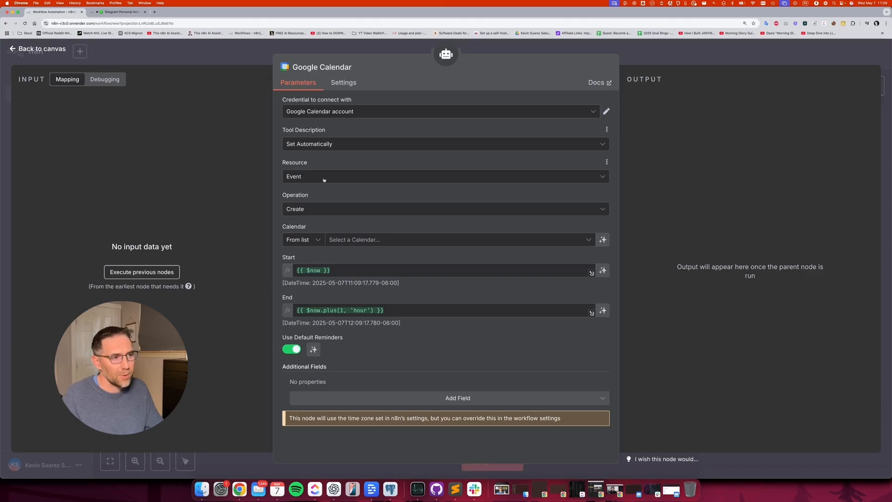
left_click(445, 176)
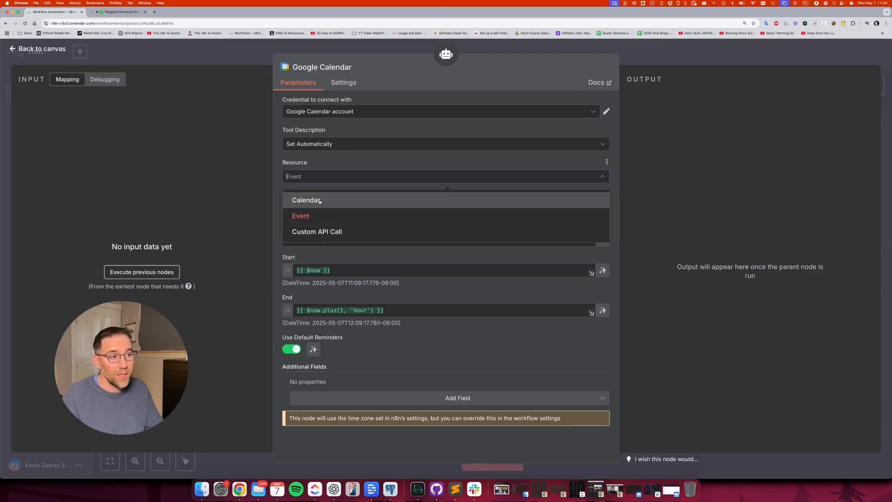
mouse_move(316, 217)
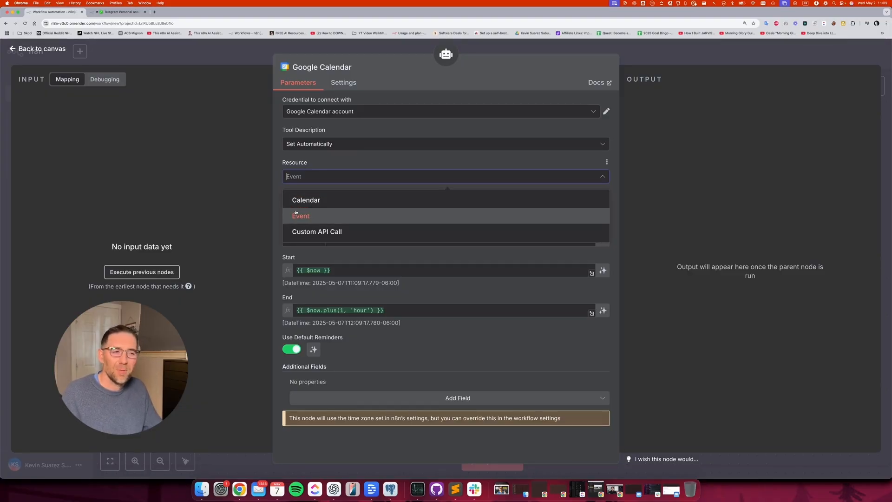
mouse_move(306, 199)
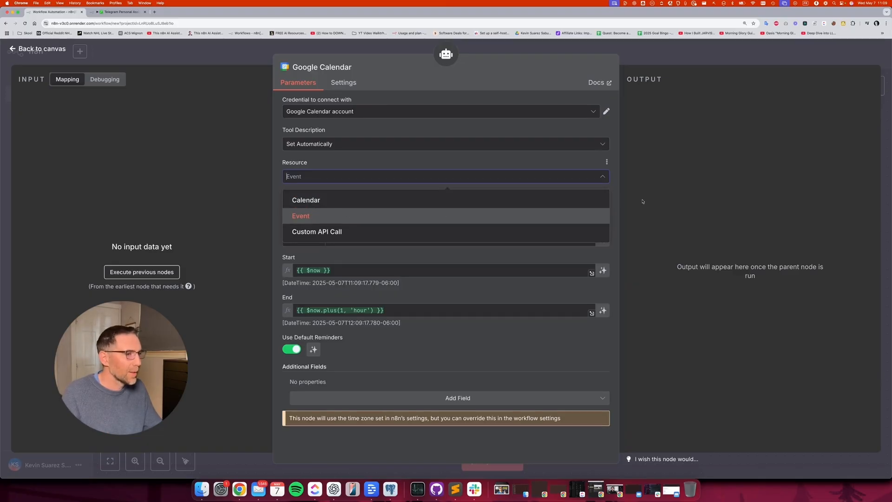
left_click(300, 215)
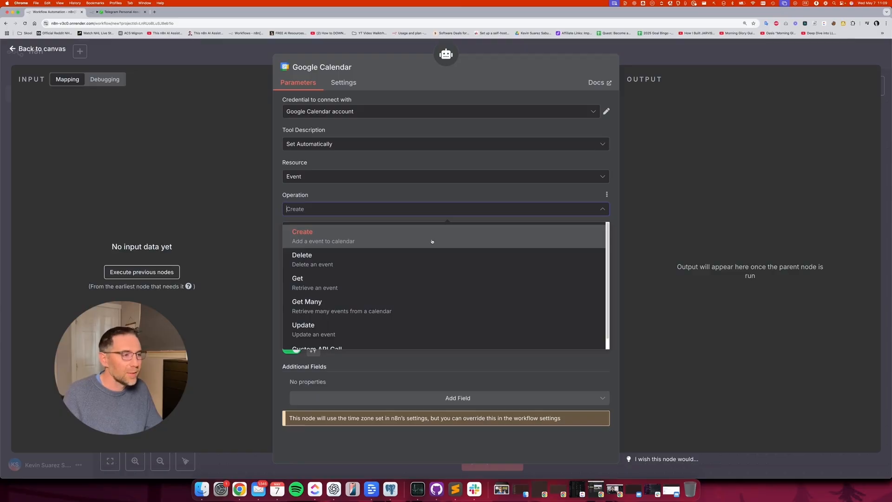
left_click(302, 236)
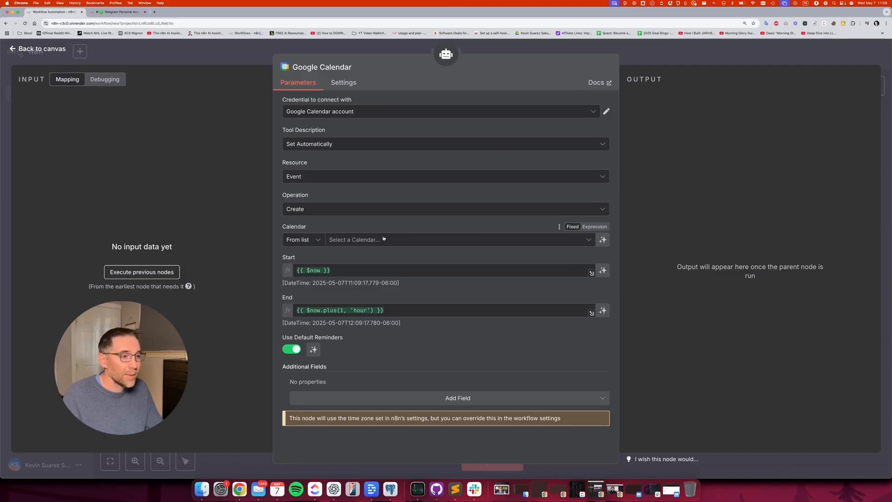
Point new events at the Calls calendar with start and end left to the model
left_click(458, 240)
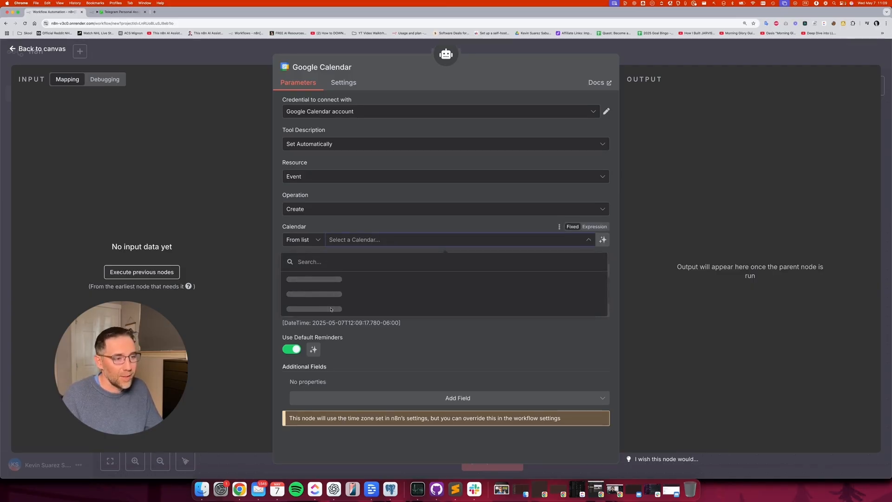
left_click(314, 278)
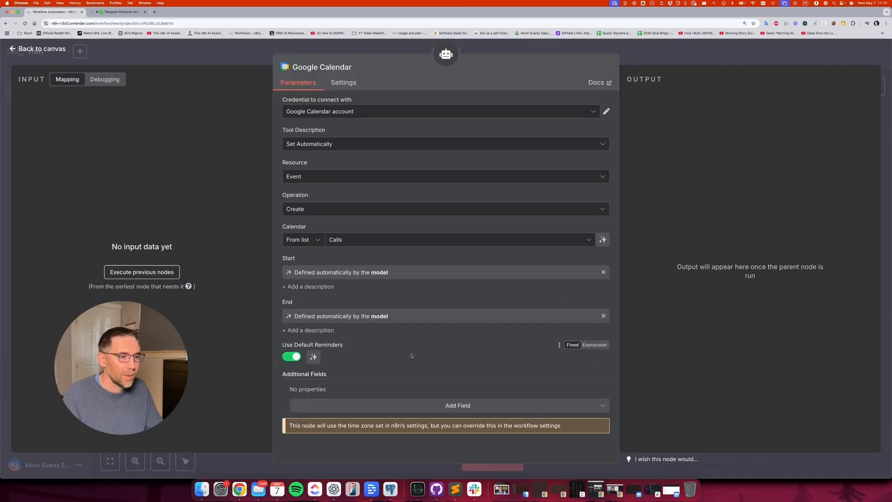
left_click(457, 405)
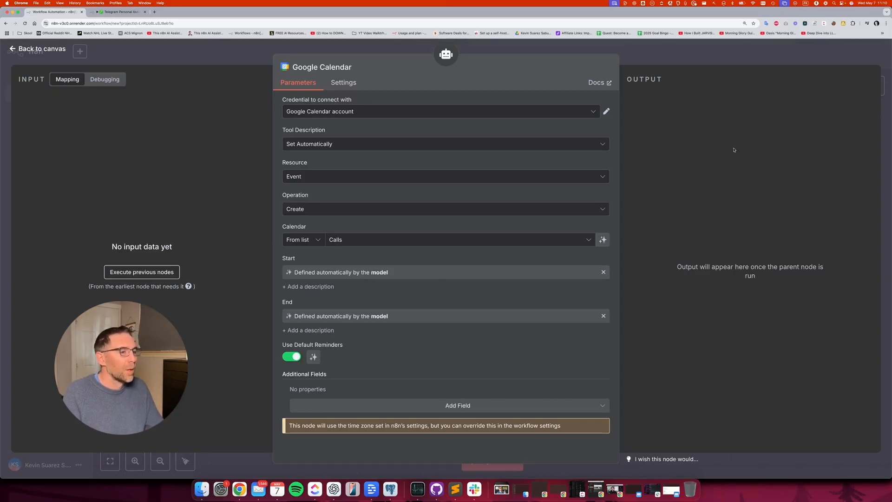
left_click(36, 49)
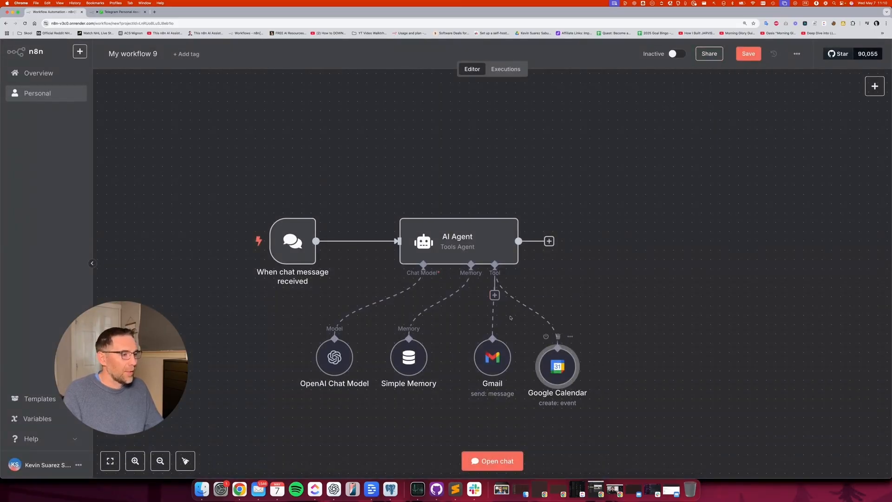
Add a Google Sheets tool using Get Row(s) on the Skool Management spreadsheet
left_click(494, 296)
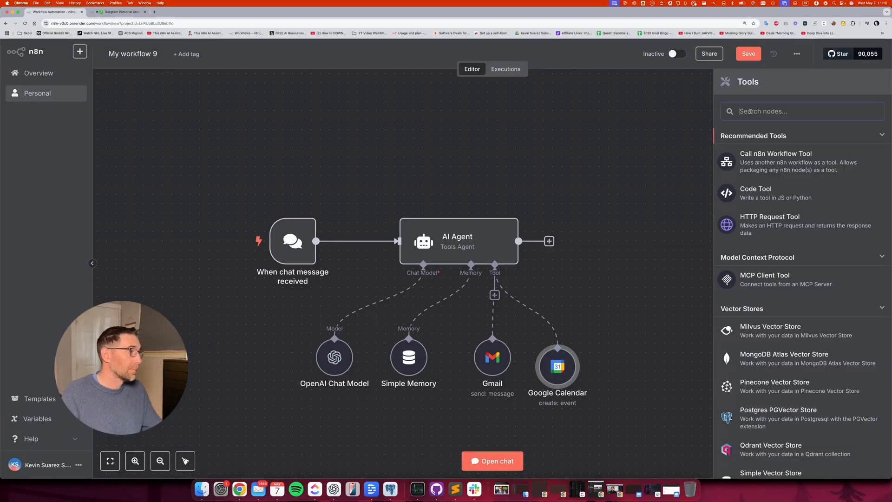
type("sheet")
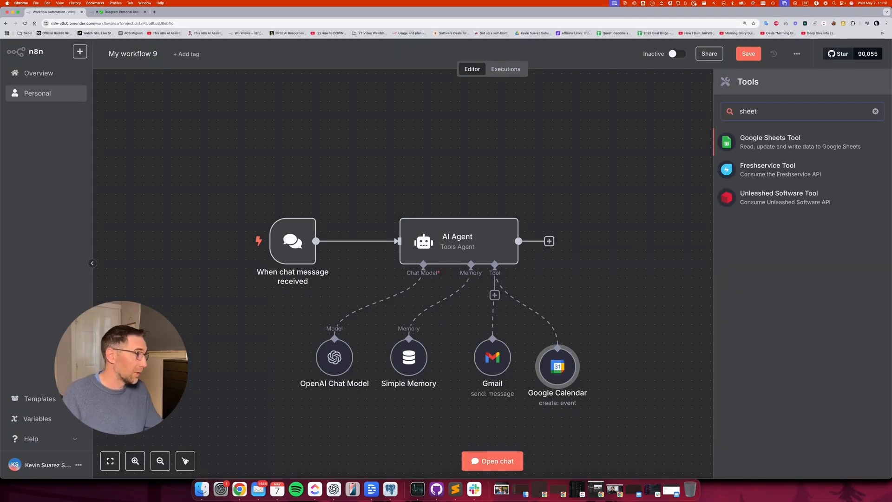
left_click(770, 141)
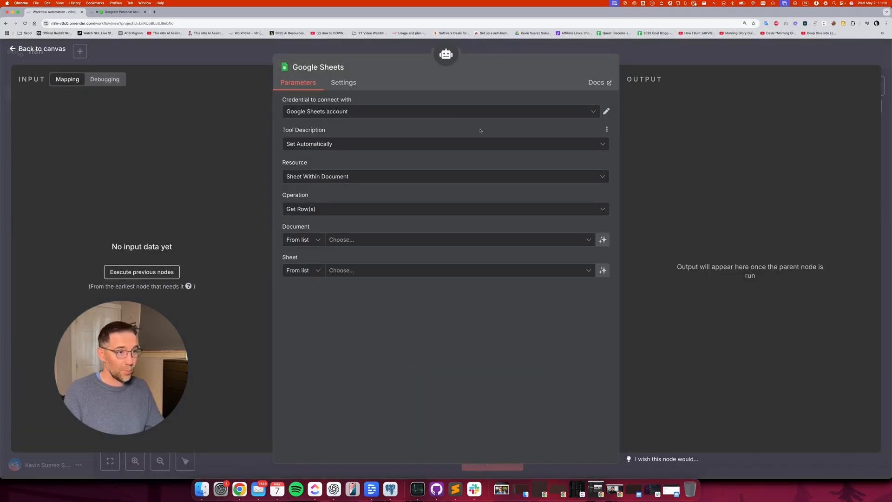
left_click(445, 209)
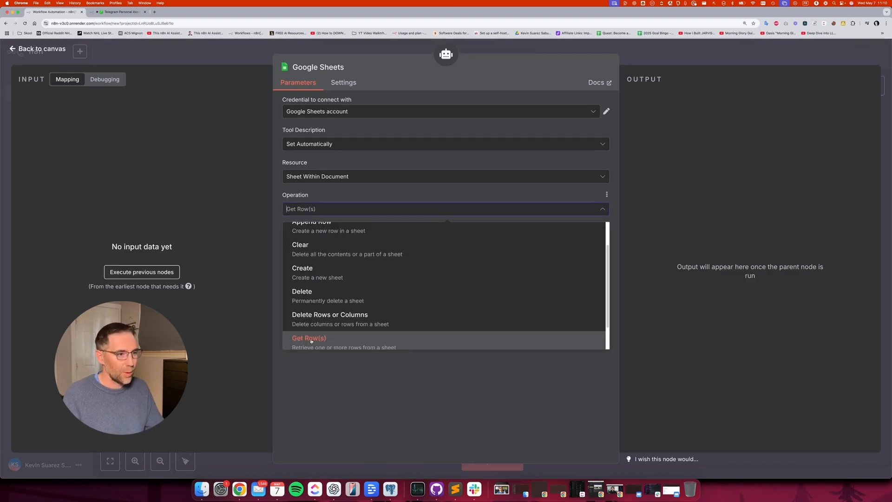
left_click(308, 338)
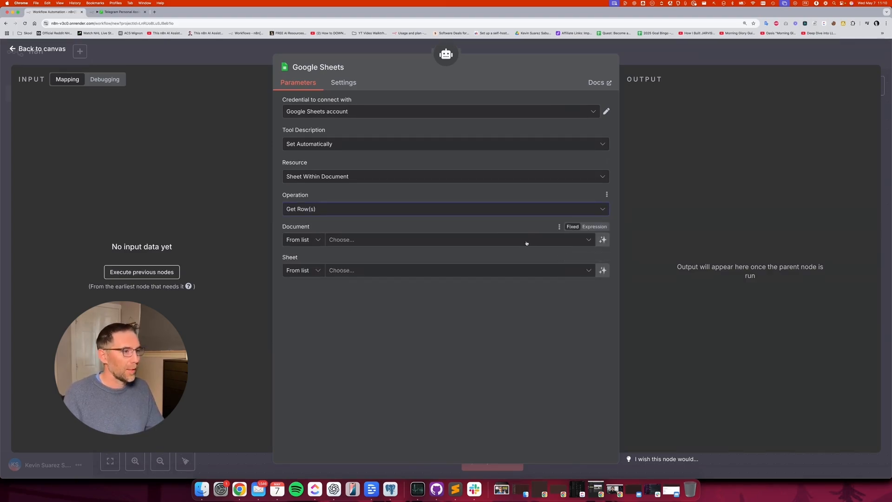
left_click(456, 240)
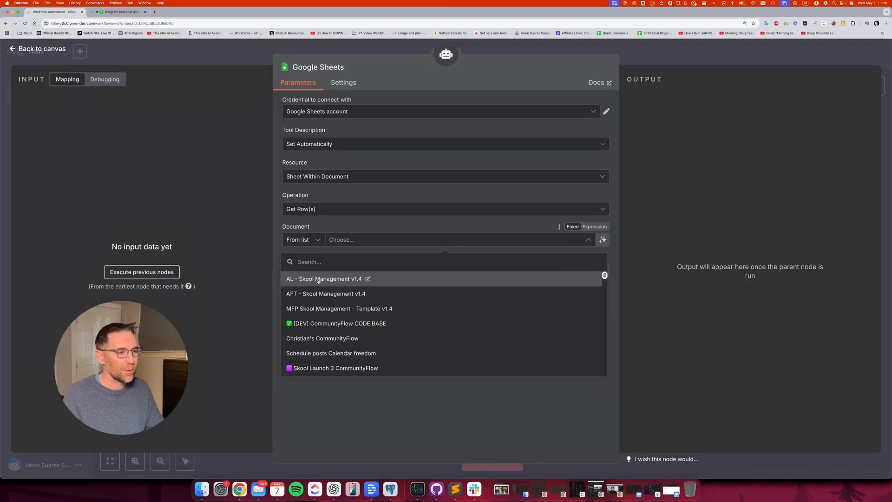
left_click(323, 279)
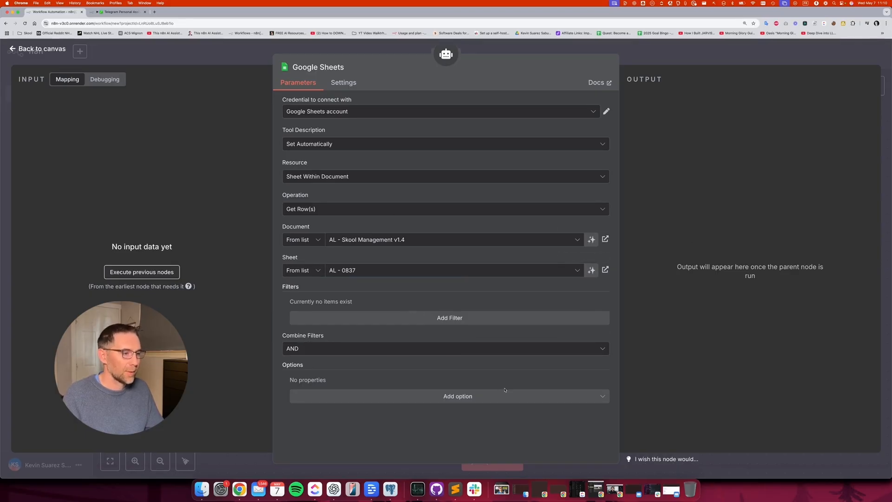
mouse_move(644, 209)
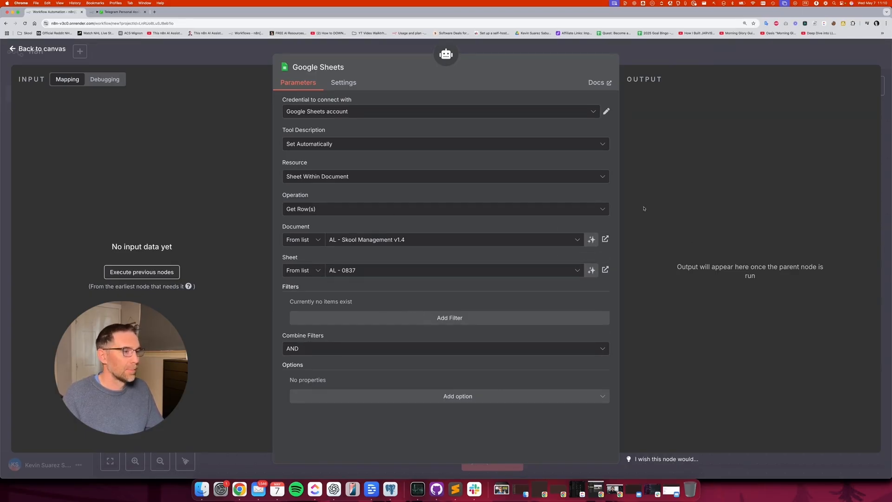
left_click(36, 49)
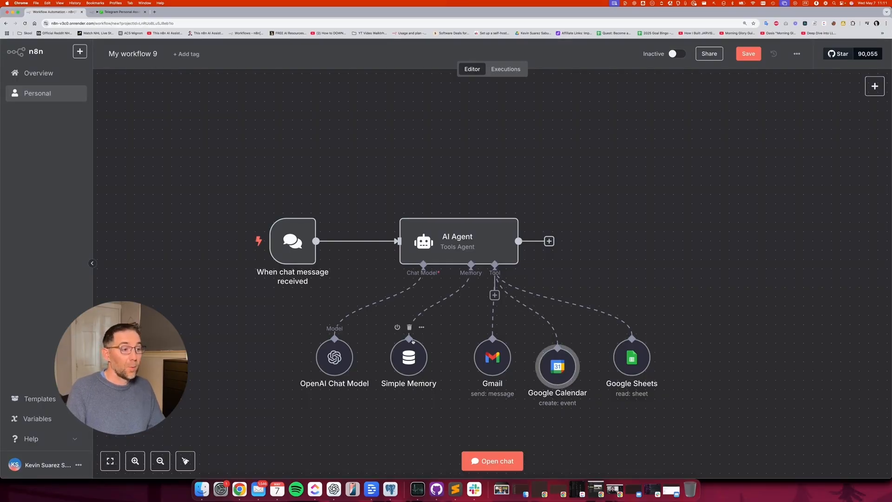
mouse_move(506, 178)
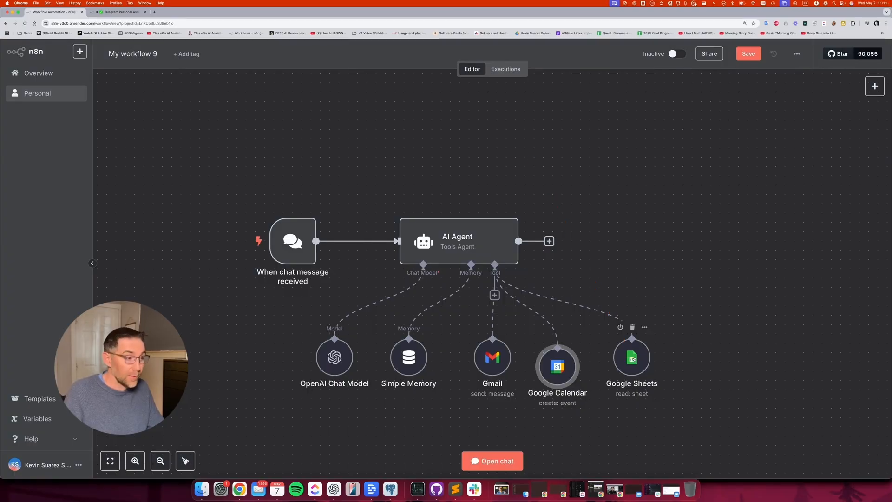
Rename the Google Sheets tool node to Get Contacts
right_click(632, 357)
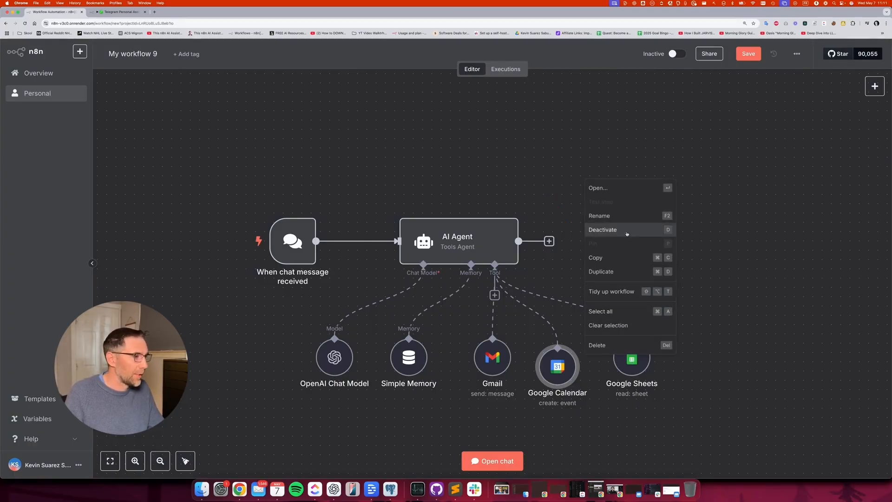
left_click(599, 216)
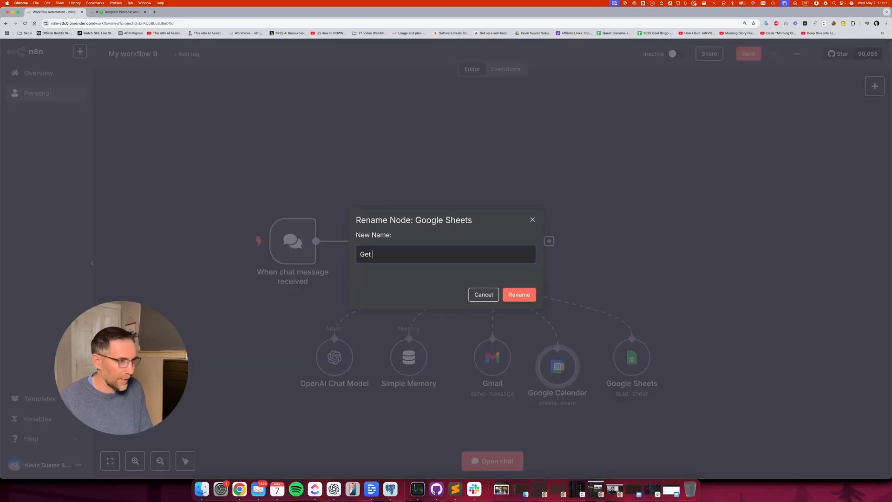
type("Contacts")
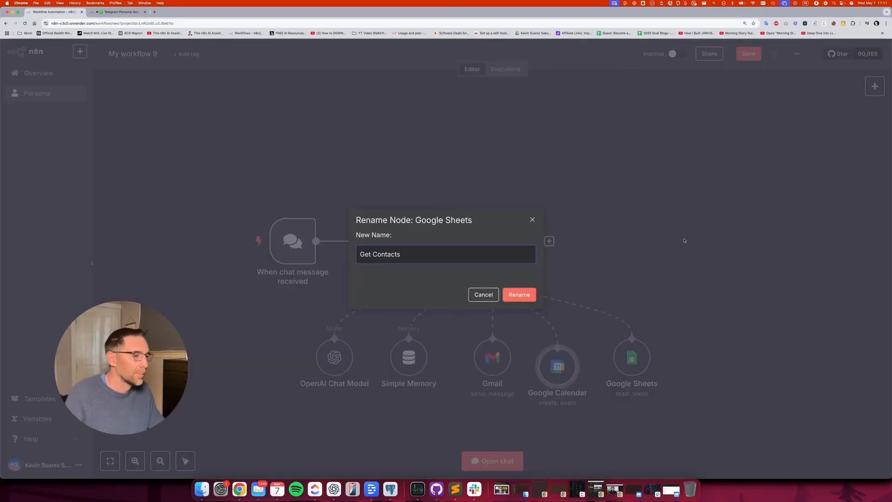
left_click(518, 295)
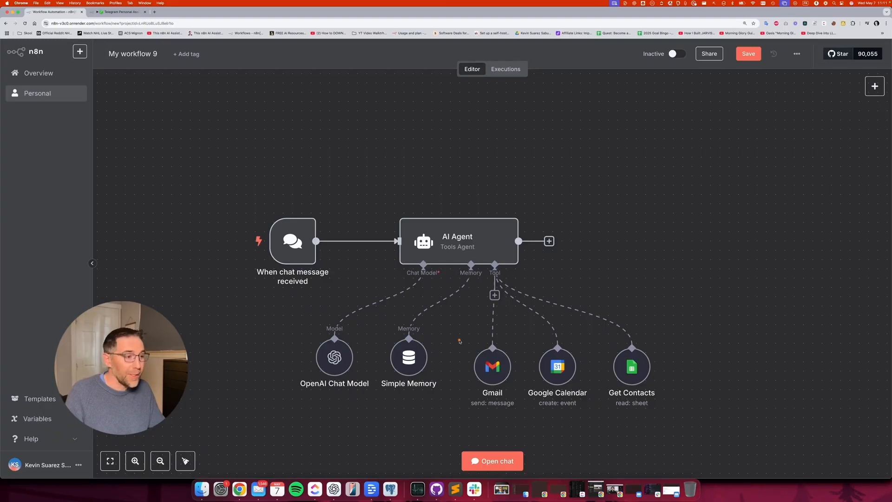
mouse_move(699, 336)
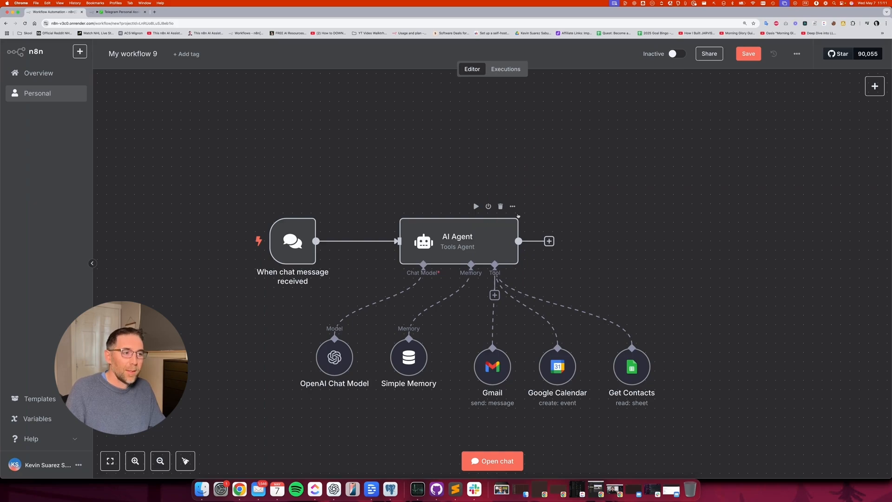
mouse_move(555, 233)
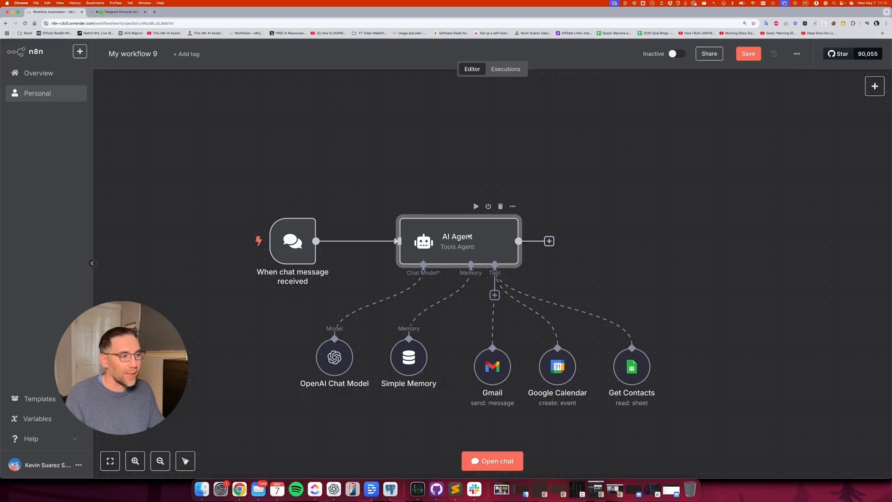
Add the default 'You are a helpful assistant' system message to the AI Agent
double_click(457, 242)
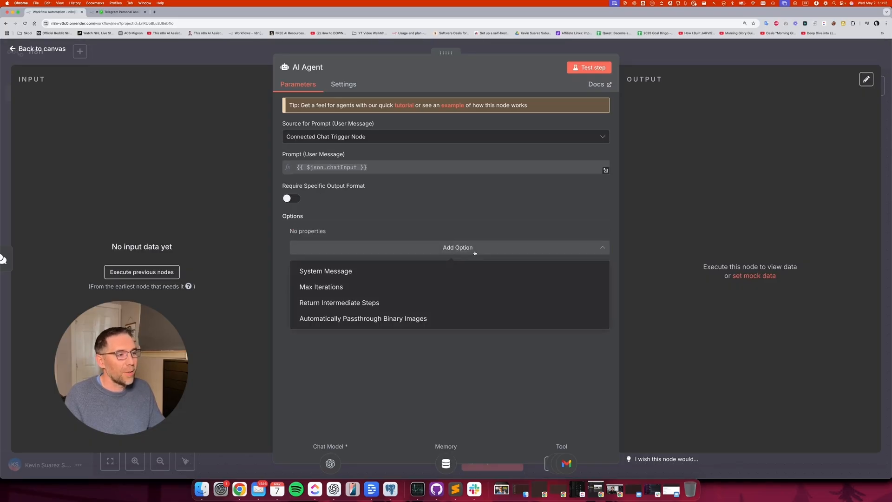
left_click(325, 270)
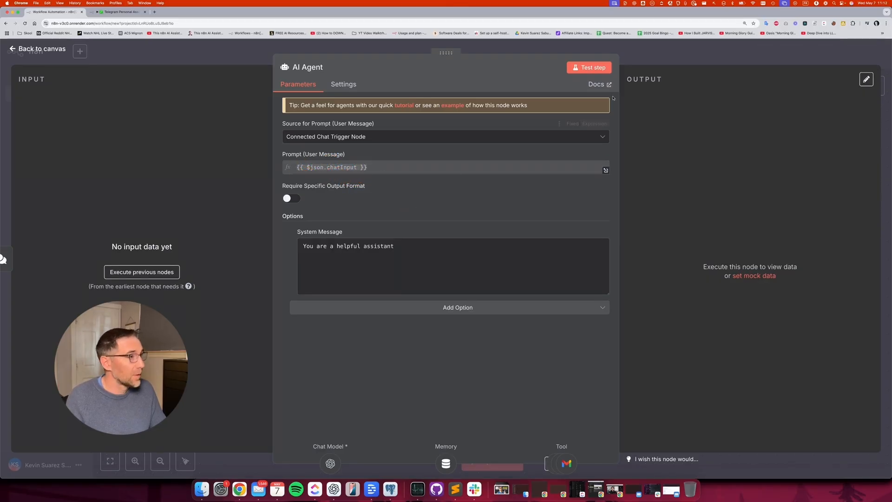
left_click(37, 49)
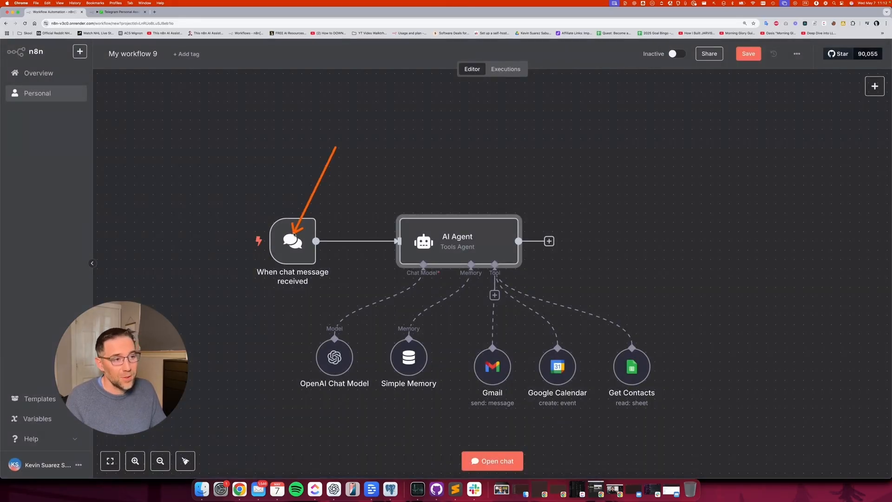
Send 'hello' in the test chat and check the AI Agent's reply in its output
left_click(492, 461)
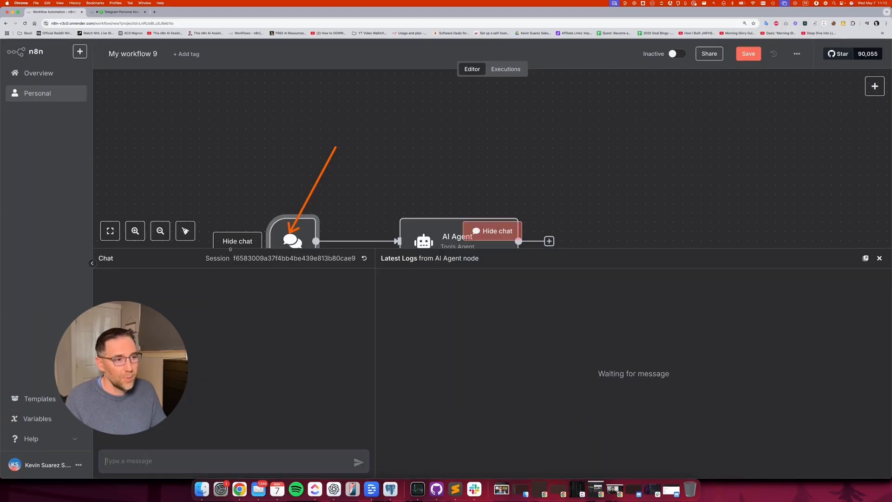
left_click(231, 461)
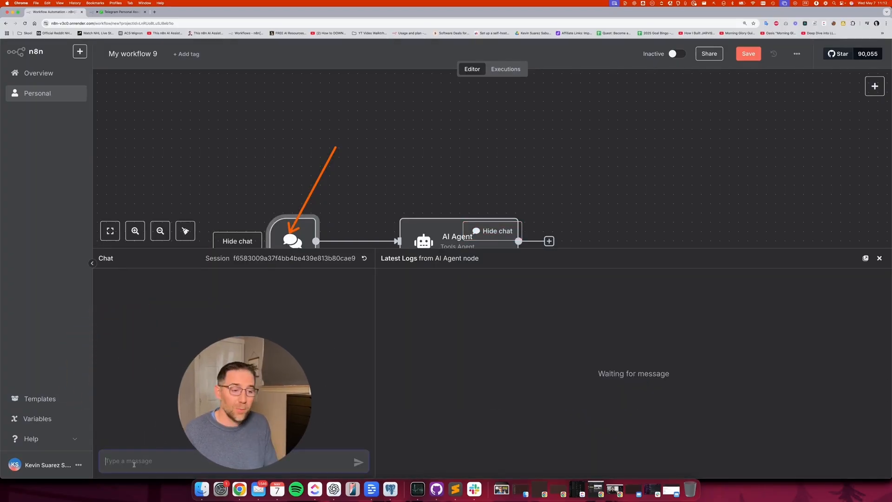
type("zgpzojrg$pzroj")
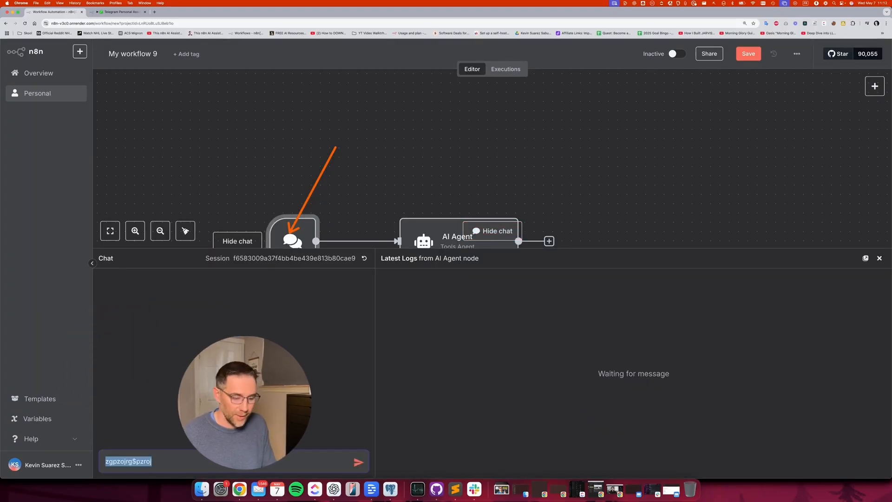
type("hello")
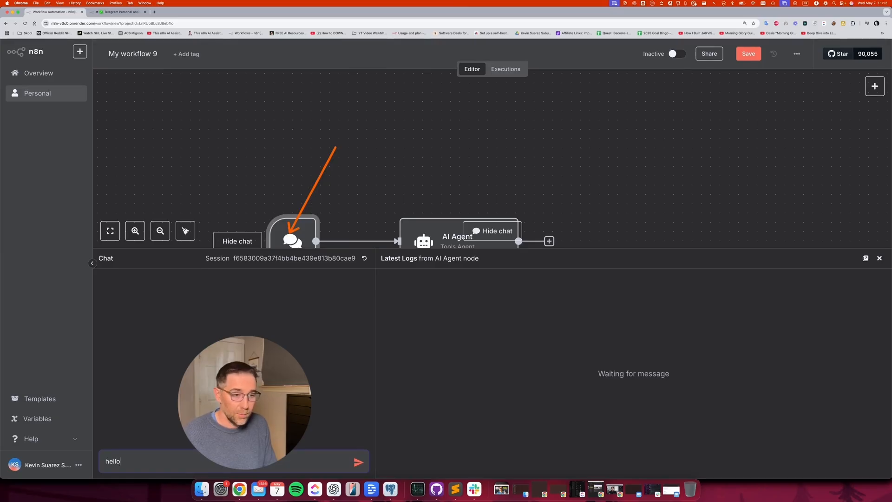
left_click(358, 462)
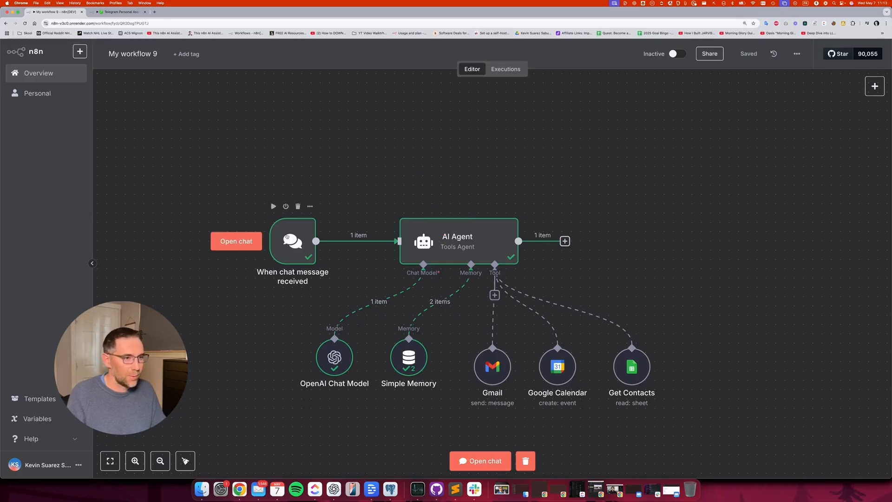
double_click(457, 241)
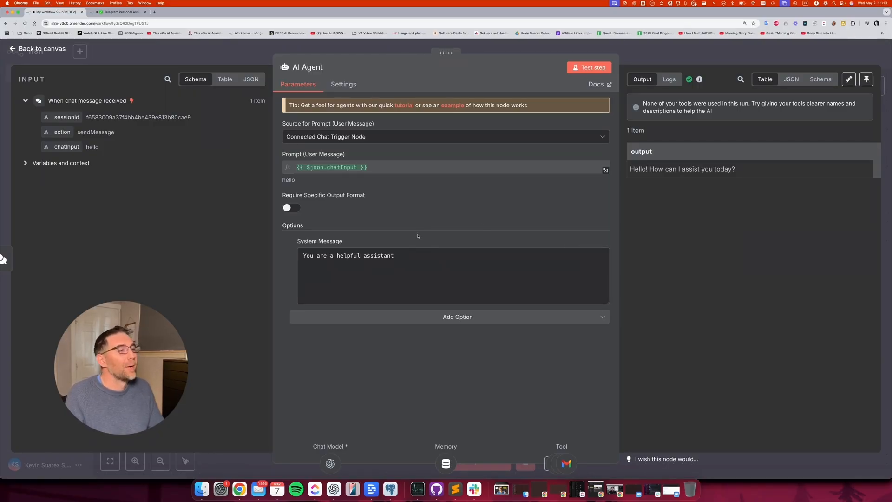
left_click(37, 49)
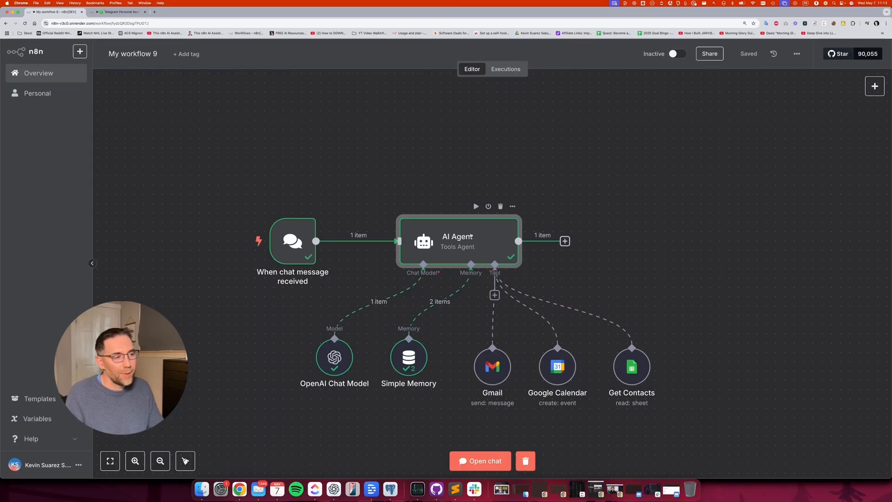
double_click(457, 241)
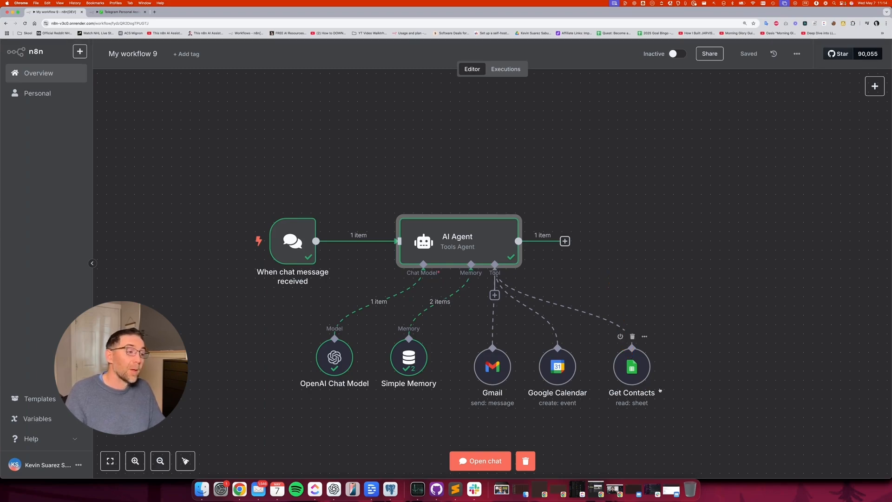
mouse_move(745, 340)
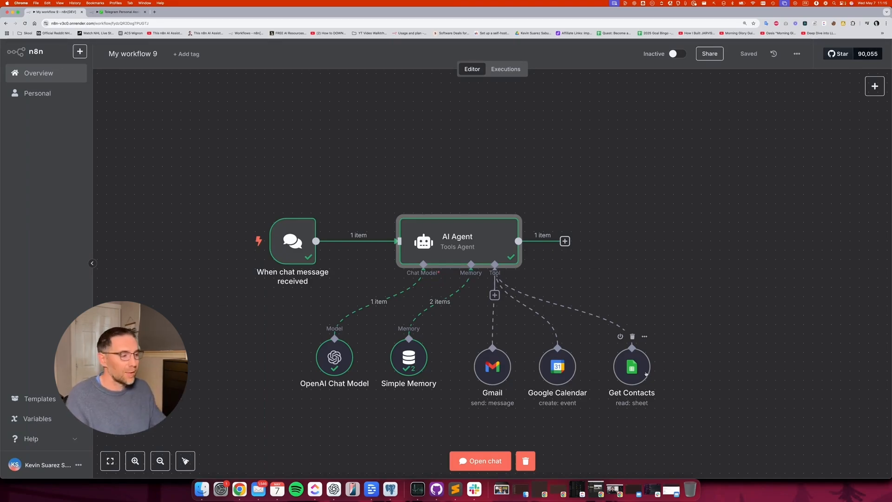
mouse_move(698, 317)
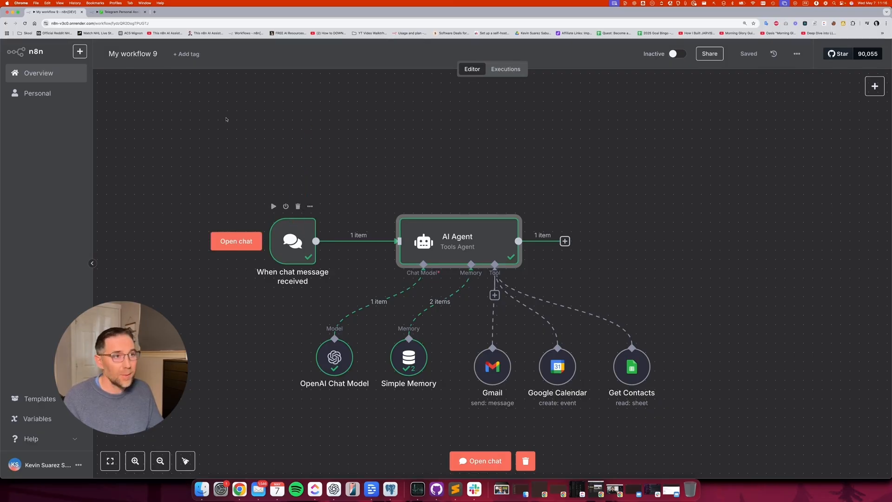
Switch to the browser tab with the Telegram Personal Assistant v2 workflow
left_click(117, 11)
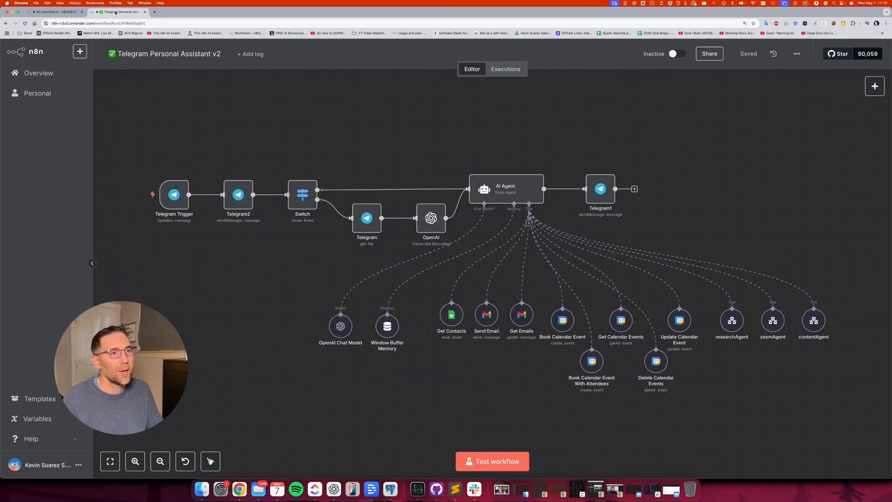
mouse_move(407, 417)
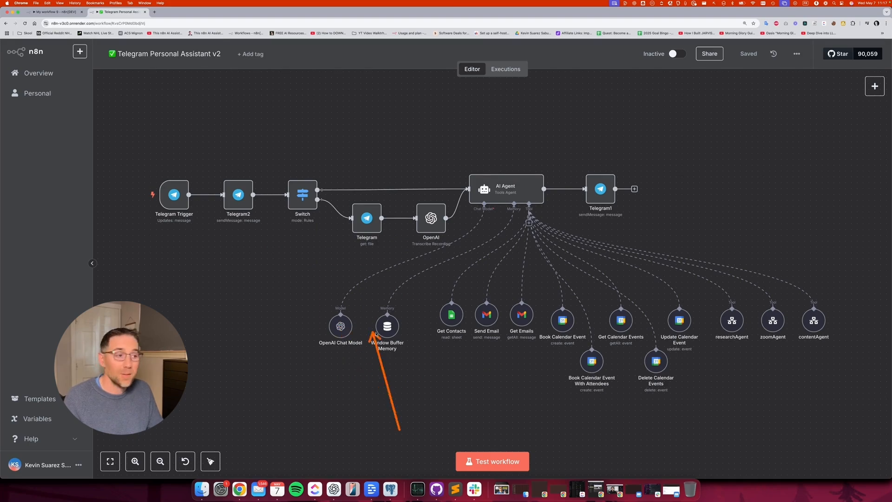
mouse_move(341, 330)
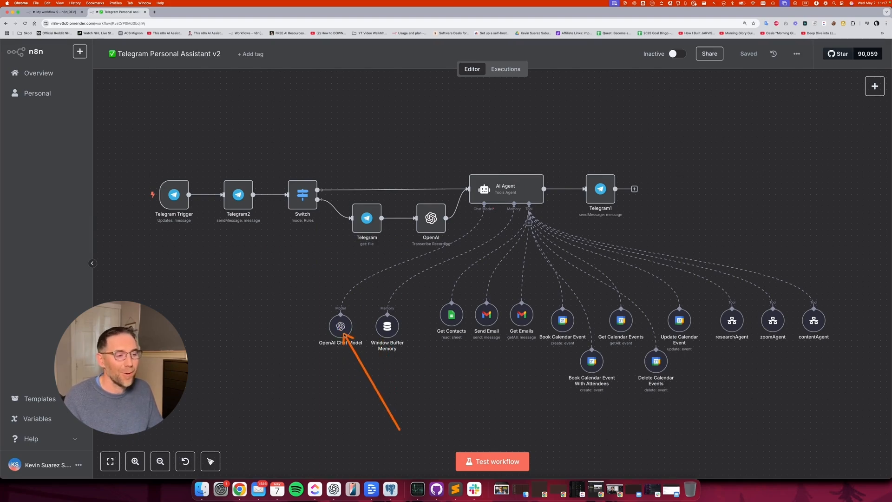